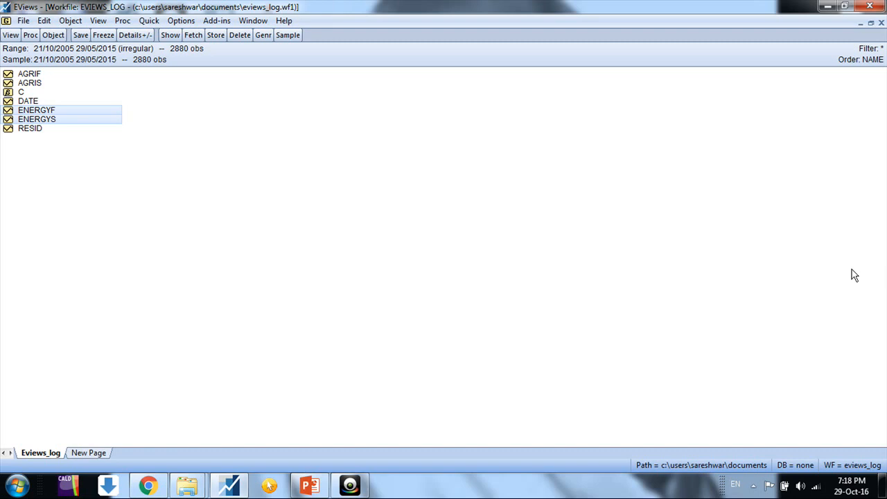
mouse_move(133, 134)
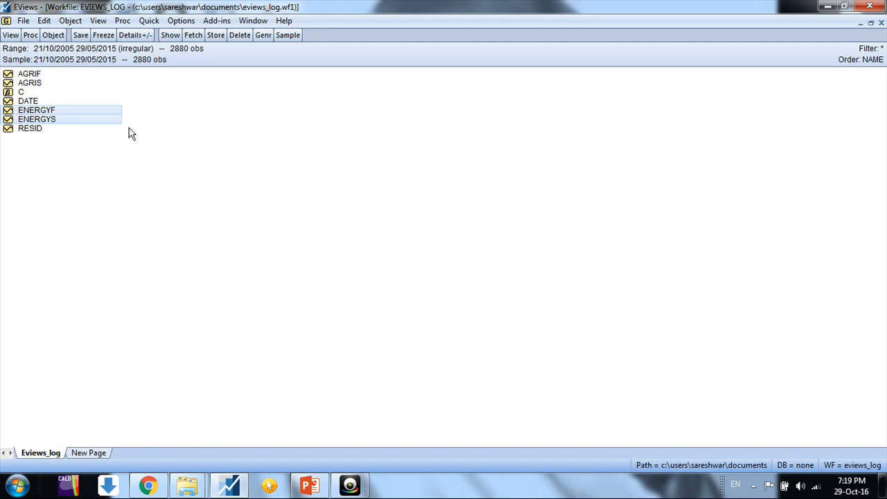
- Open the selected ENERGYF and ENERGYS series together as a VAR
click(37, 119)
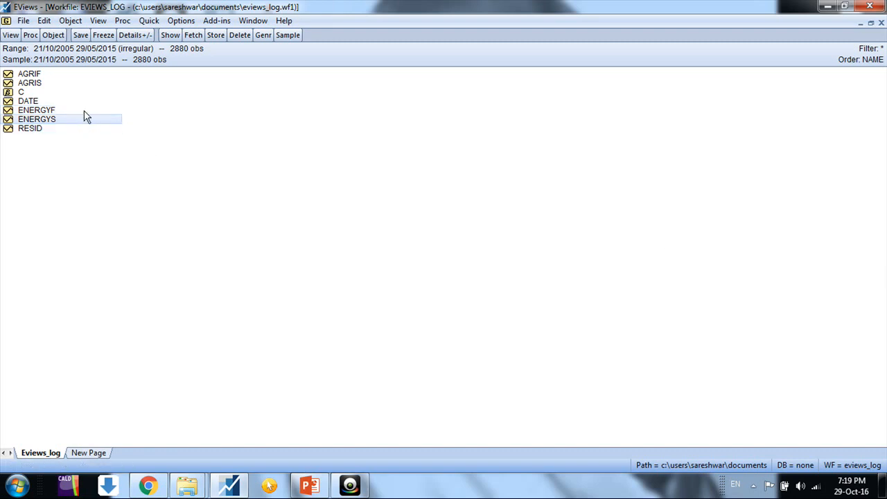
right_click(37, 119)
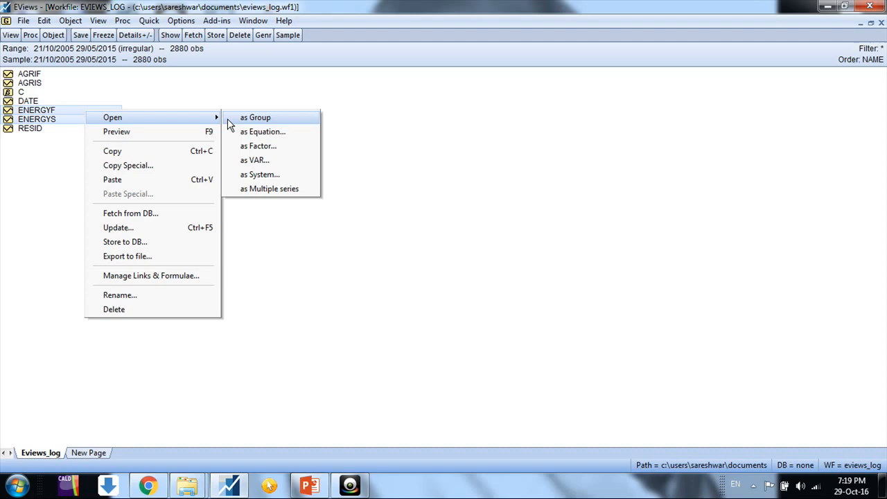
click(255, 117)
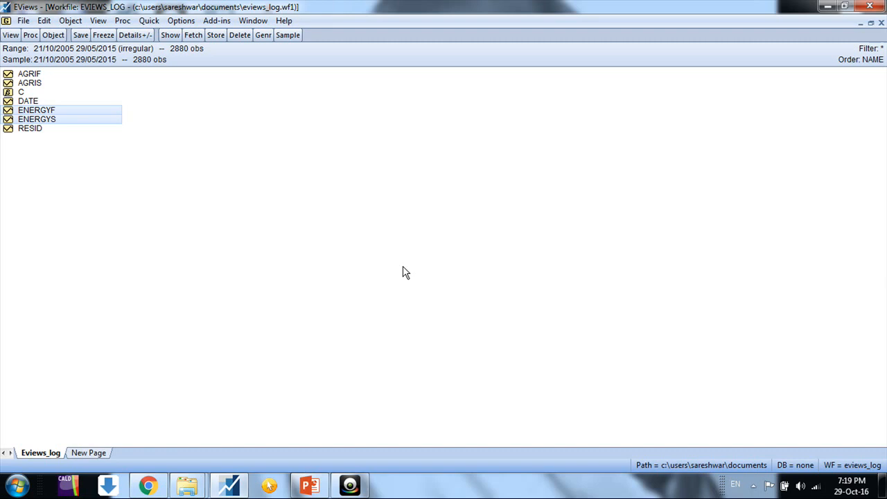
mouse_move(105, 115)
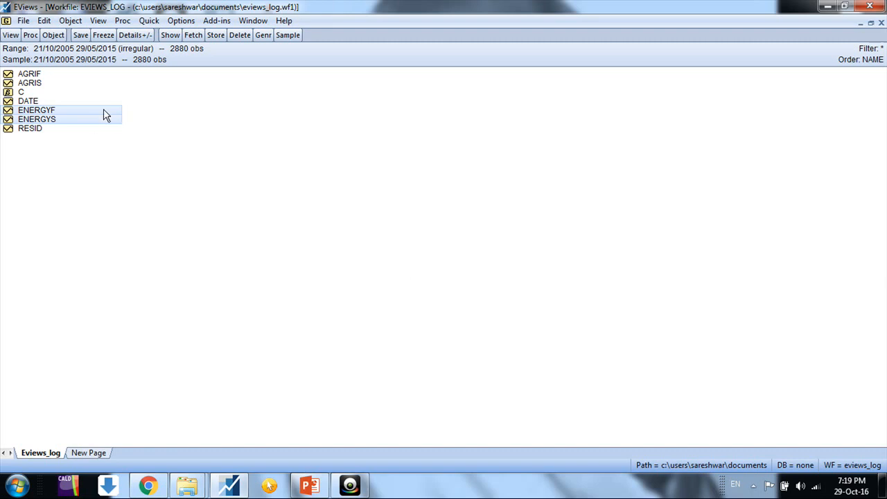
right_click(37, 114)
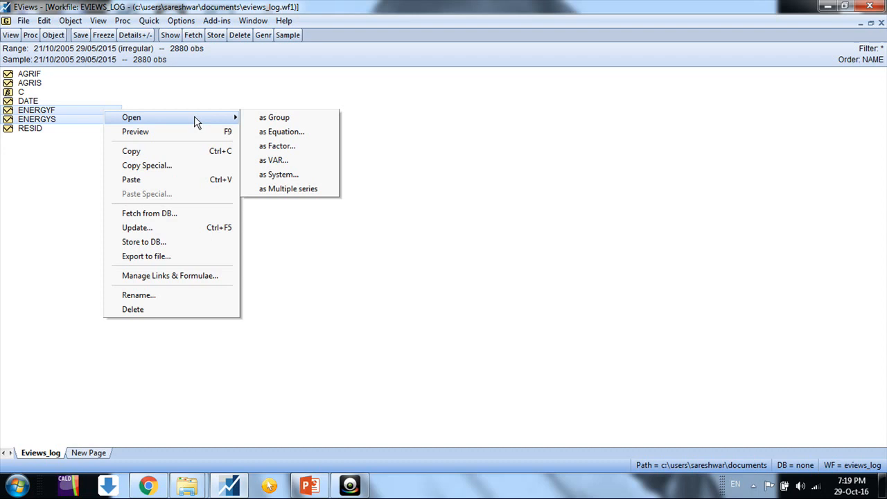
mouse_move(279, 174)
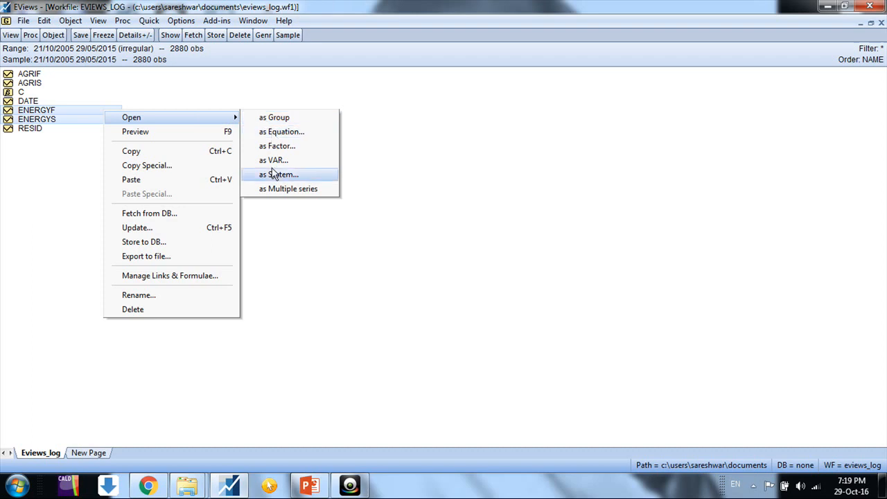
mouse_move(274, 160)
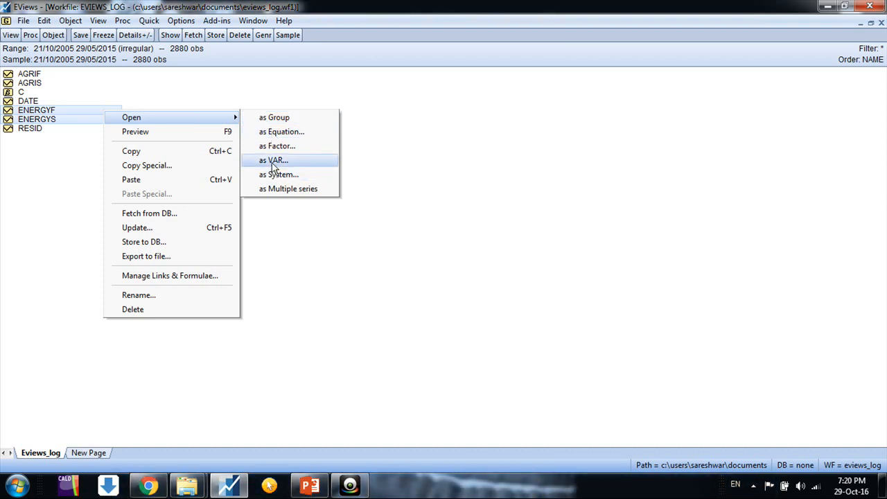
click(275, 160)
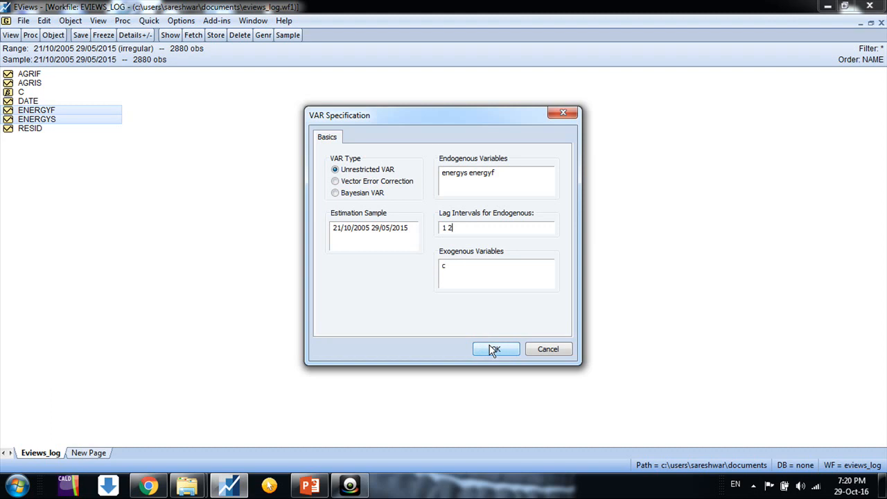
- Estimate the default VAR with lags 1 2, then request lag length criteria
click(496, 348)
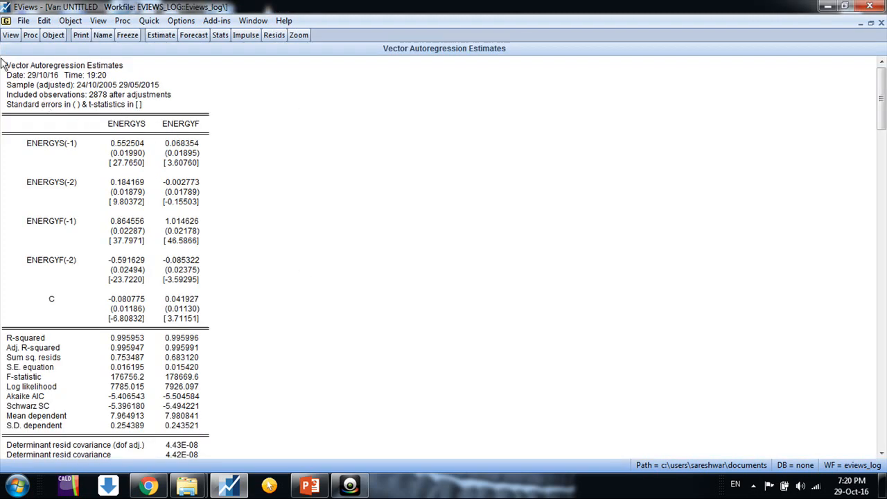
mouse_move(104, 194)
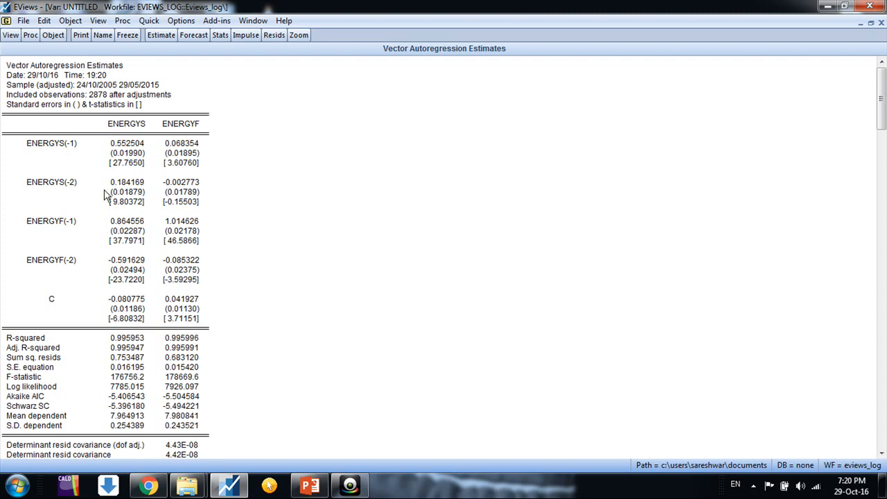
click(11, 34)
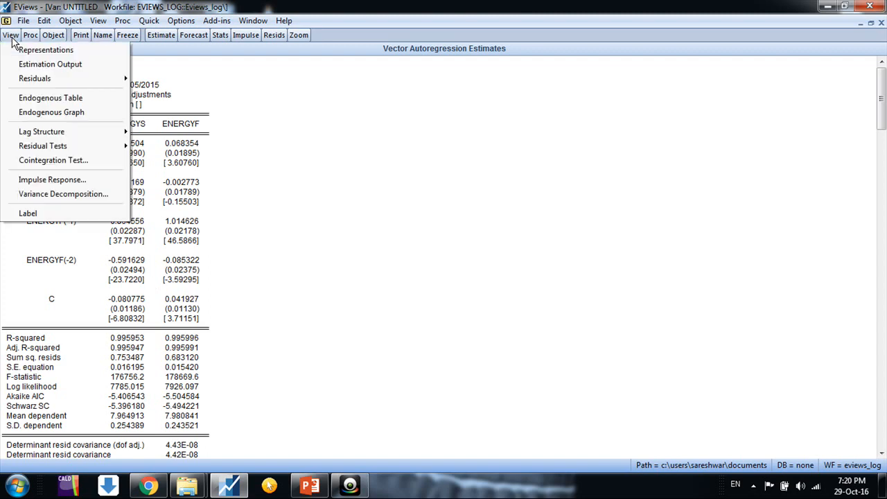
mouse_move(42, 131)
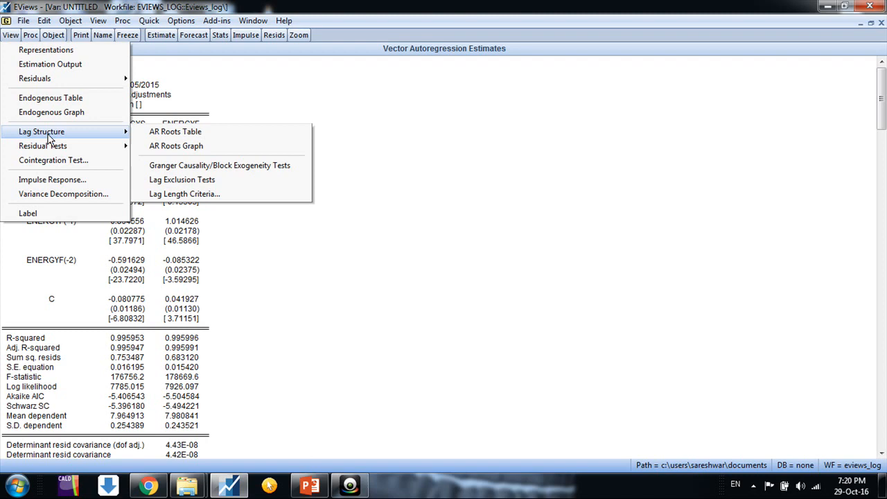
mouse_move(184, 193)
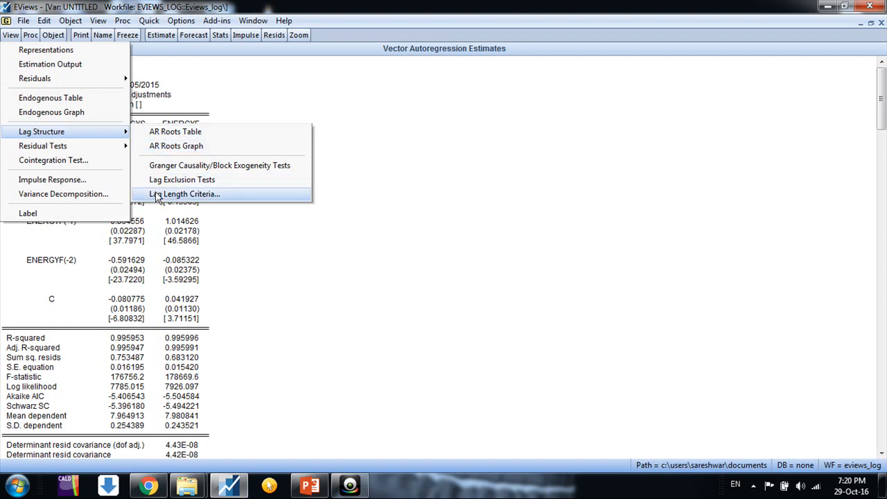
click(184, 194)
text(20)
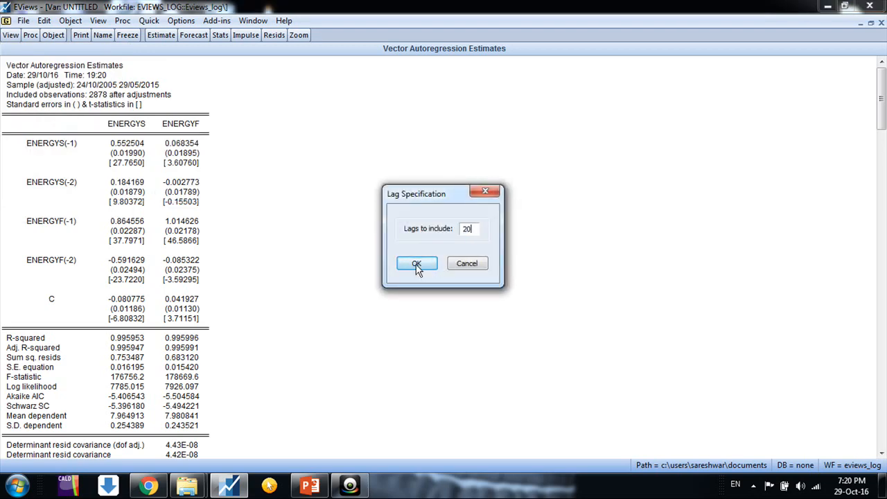
- Run lag length criteria for 20 lags, noting AIC picks lag 19 and SC lag 6
click(416, 264)
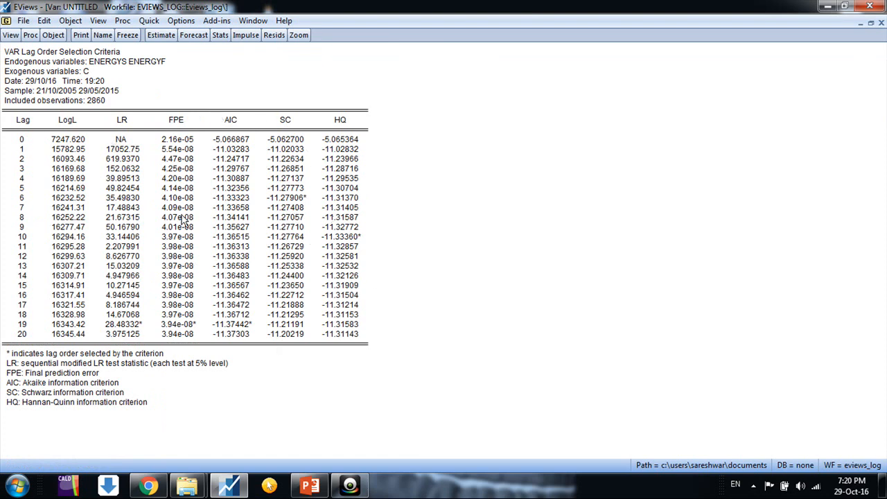
mouse_move(208, 206)
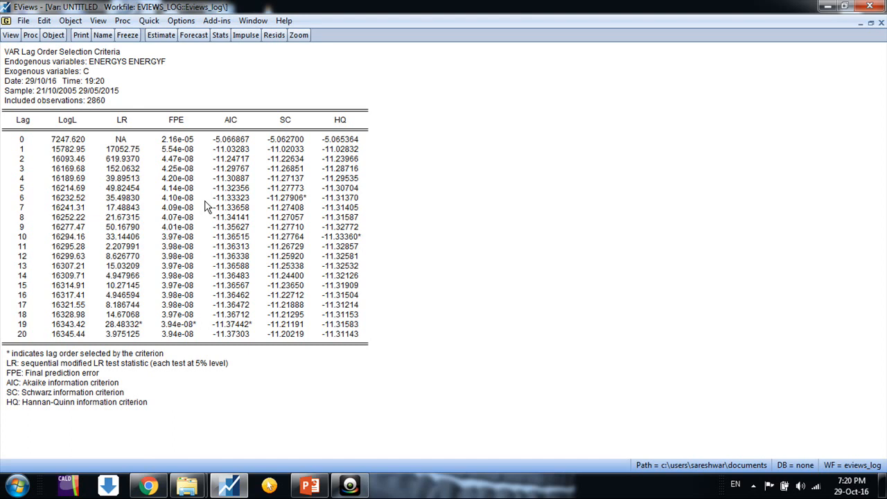
mouse_move(233, 242)
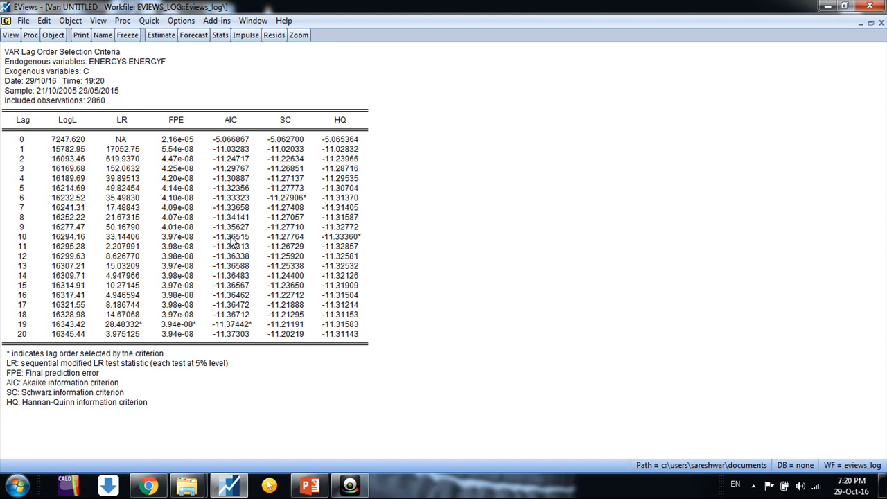
click(230, 324)
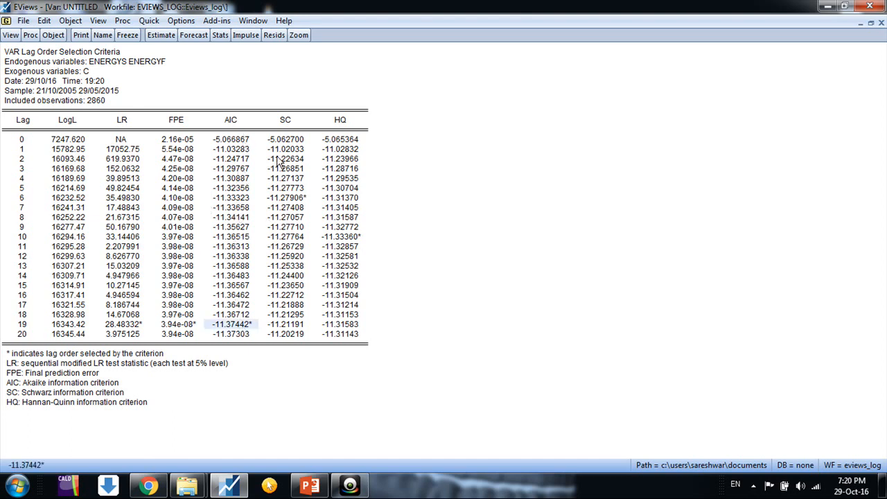
mouse_move(293, 203)
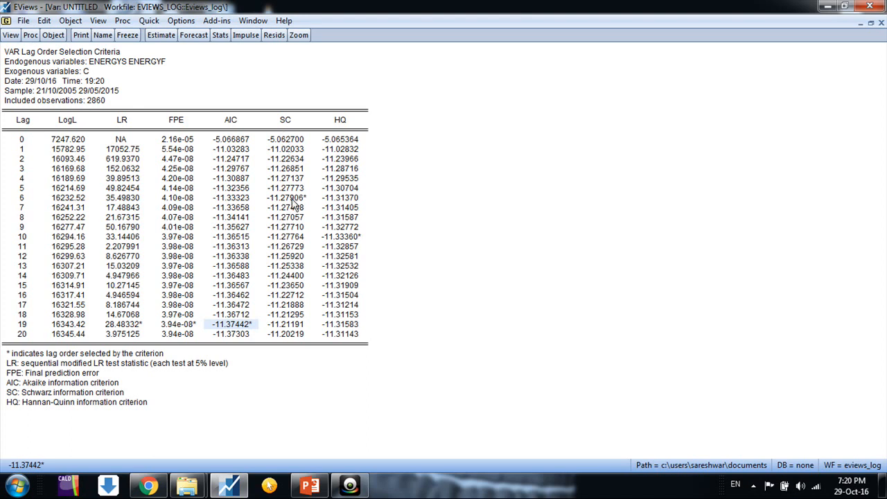
click(285, 198)
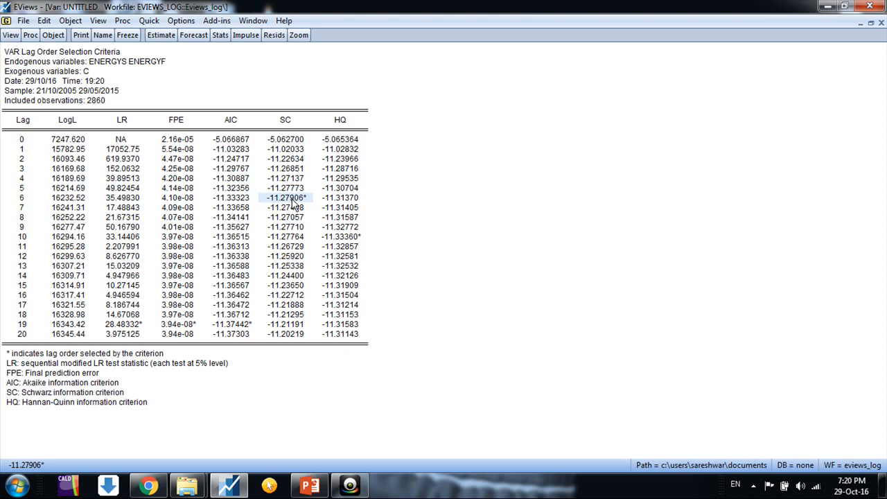
mouse_move(284, 188)
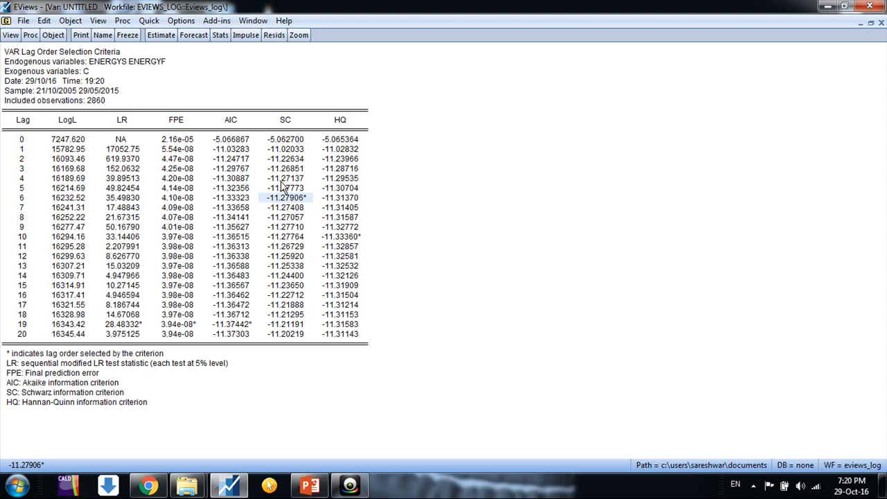
mouse_move(238, 306)
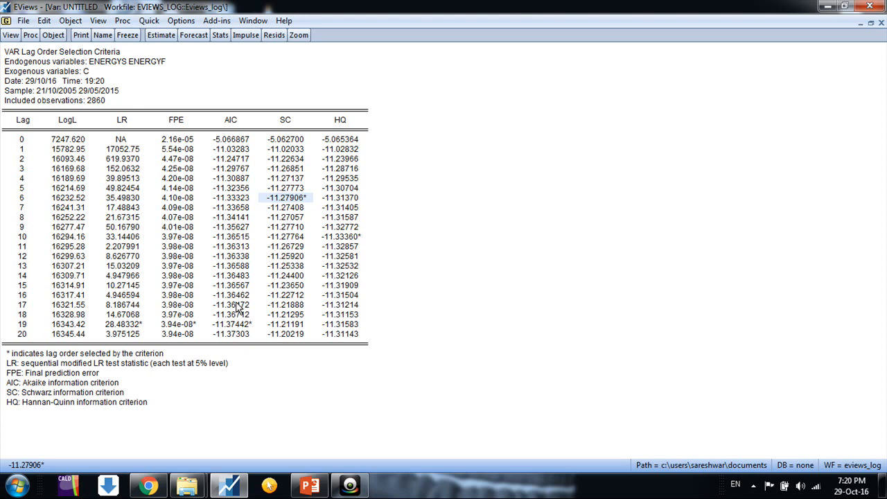
mouse_move(225, 124)
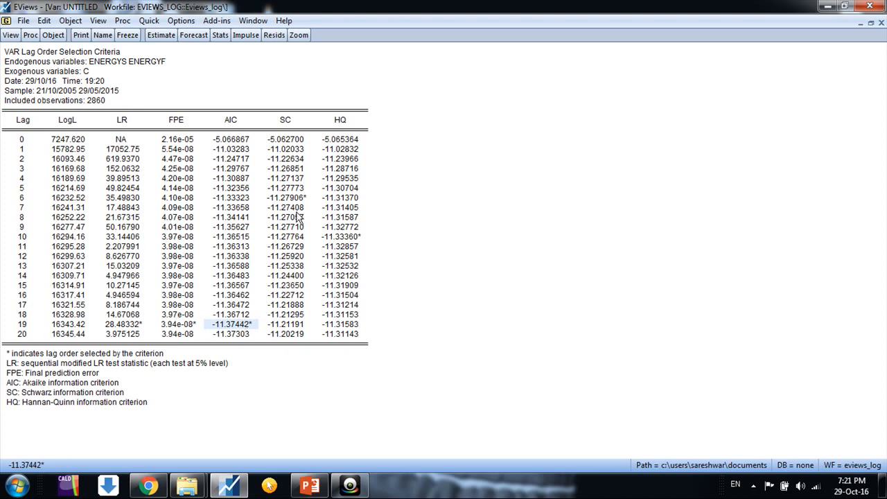
mouse_move(284, 123)
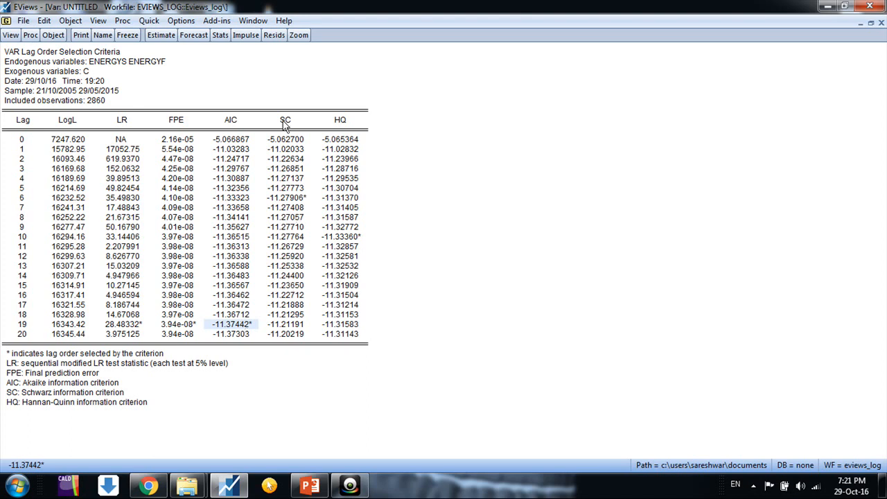
click(285, 198)
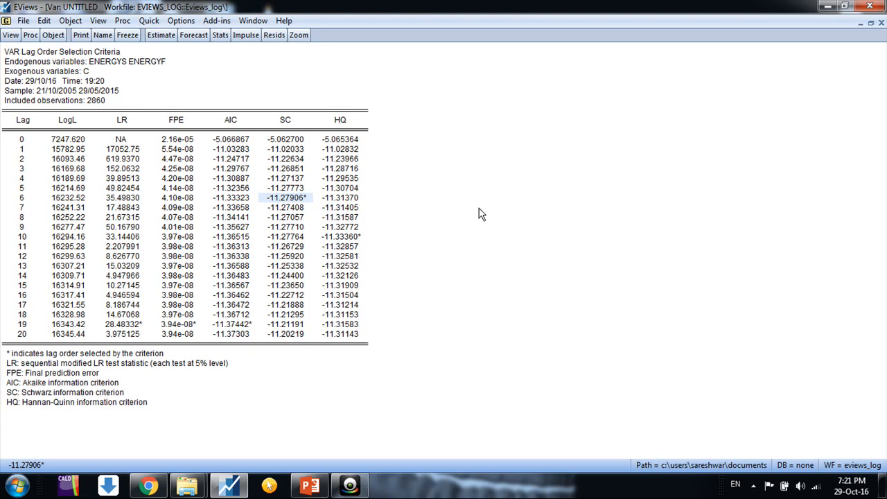
mouse_move(836, 79)
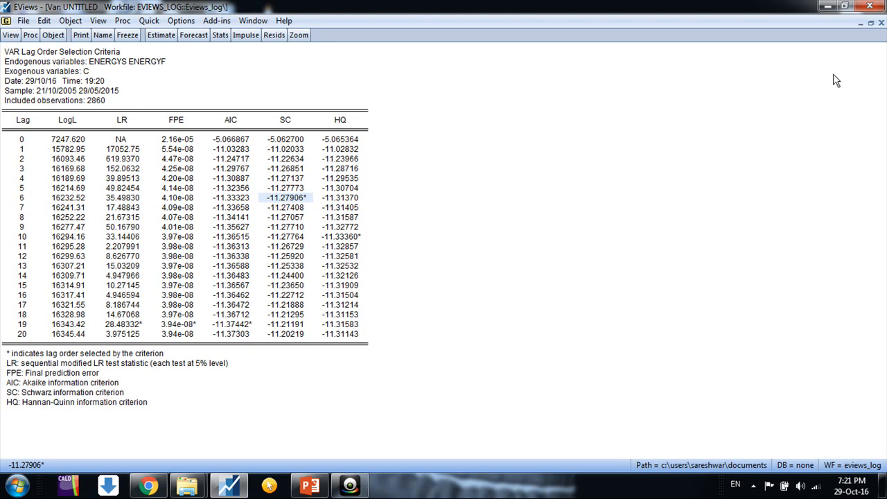
mouse_move(831, 83)
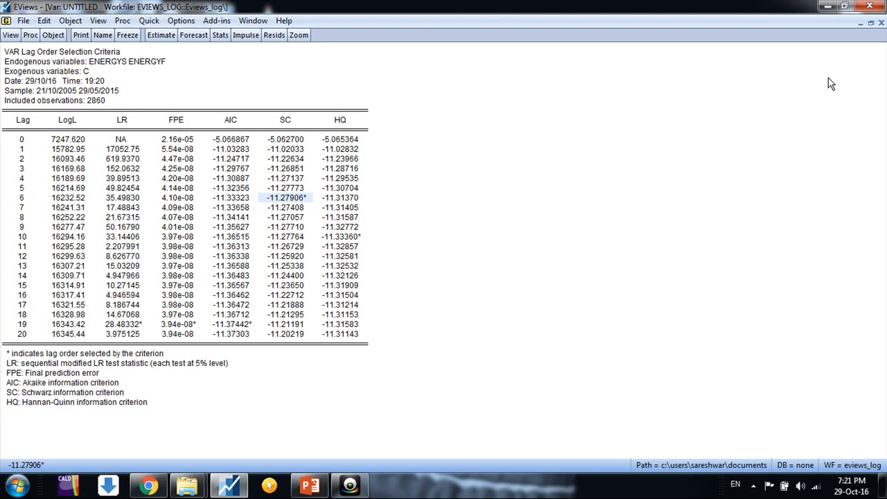
mouse_move(882, 21)
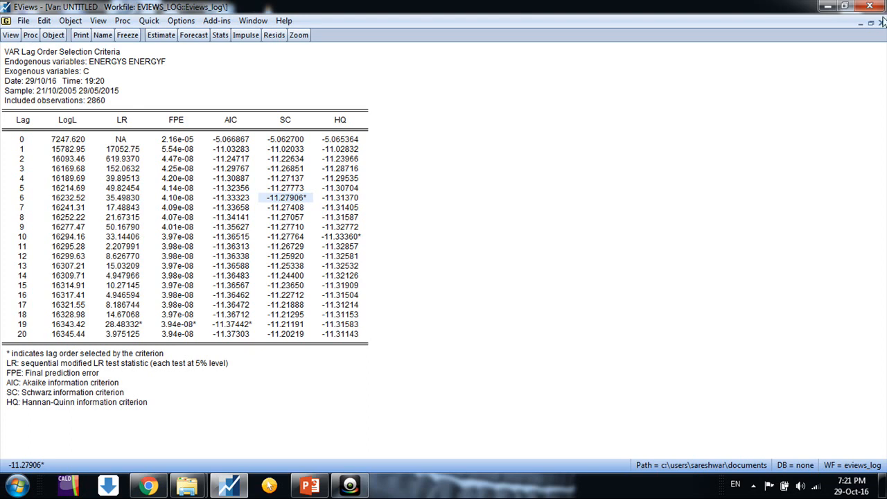
- Close the lag order table and select ENERGYS and ENERGYF in the workfile
click(871, 7)
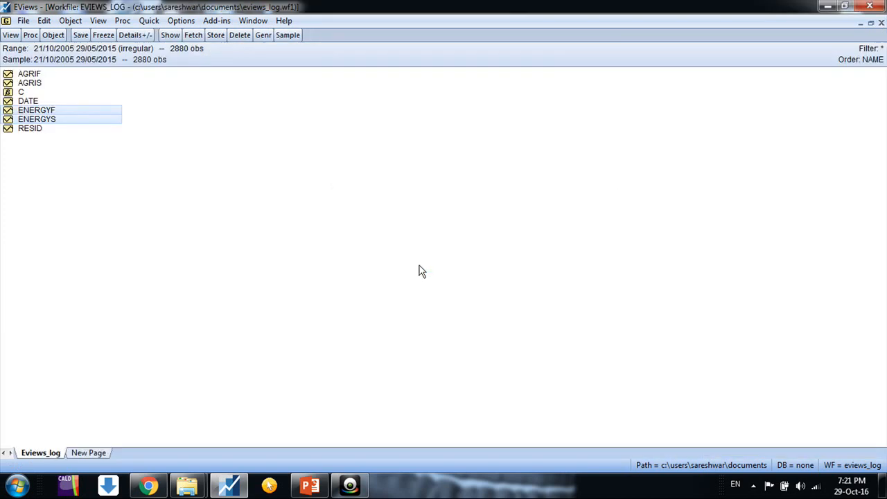
mouse_move(95, 118)
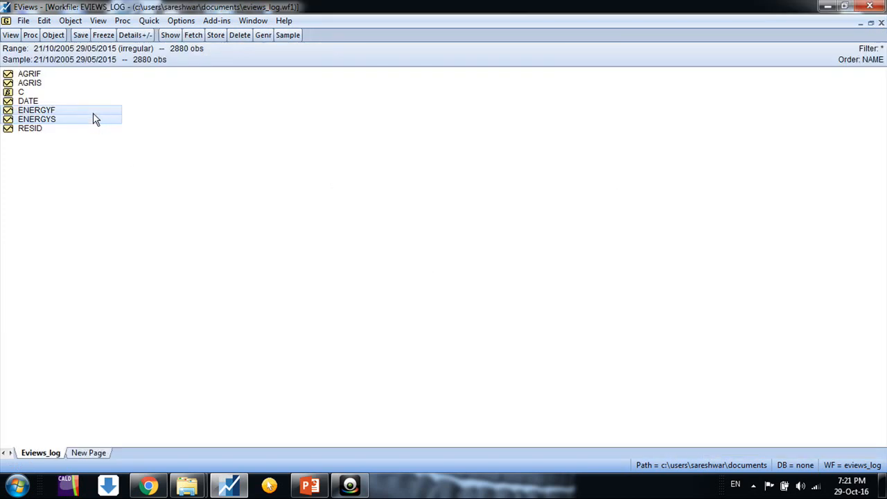
click(37, 118)
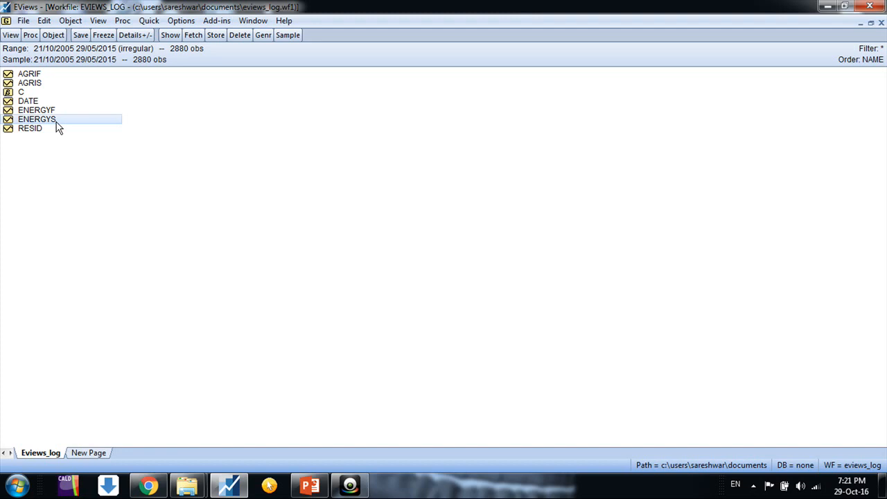
click(36, 110)
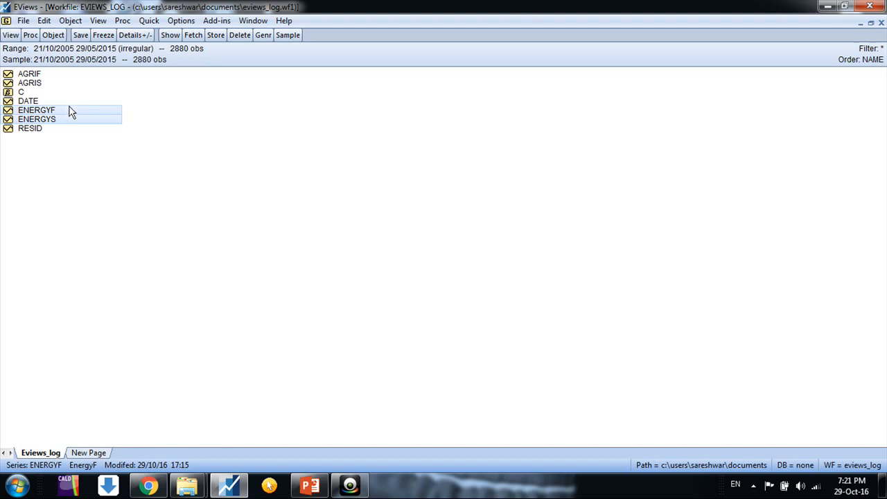
mouse_move(90, 115)
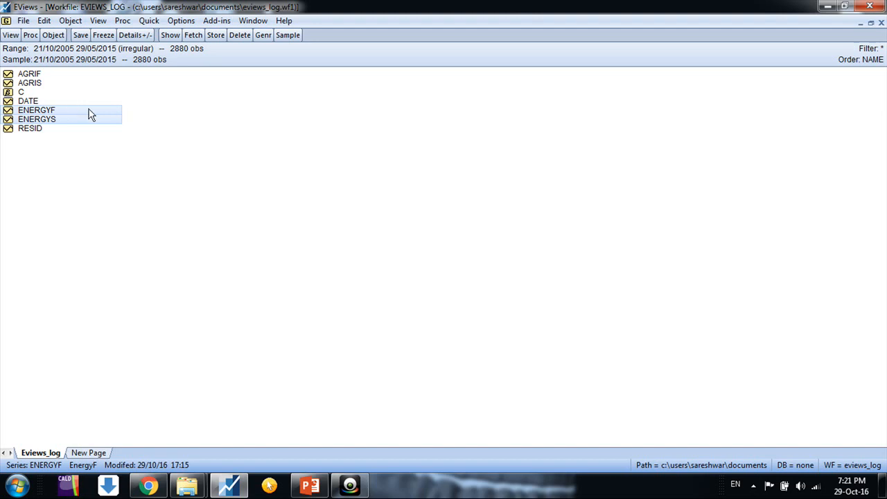
mouse_move(109, 116)
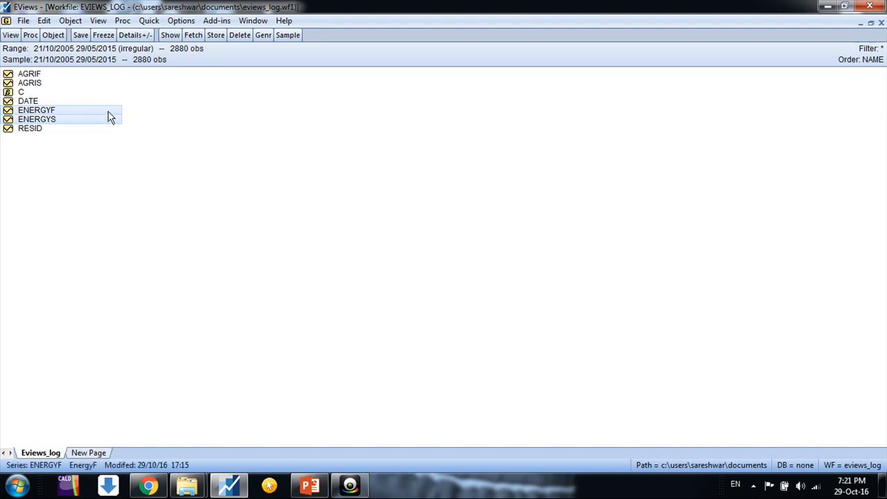
- Run a Johansen cointegration test on ENERGYS and ENERGYF with lags 1 to 5
click(149, 20)
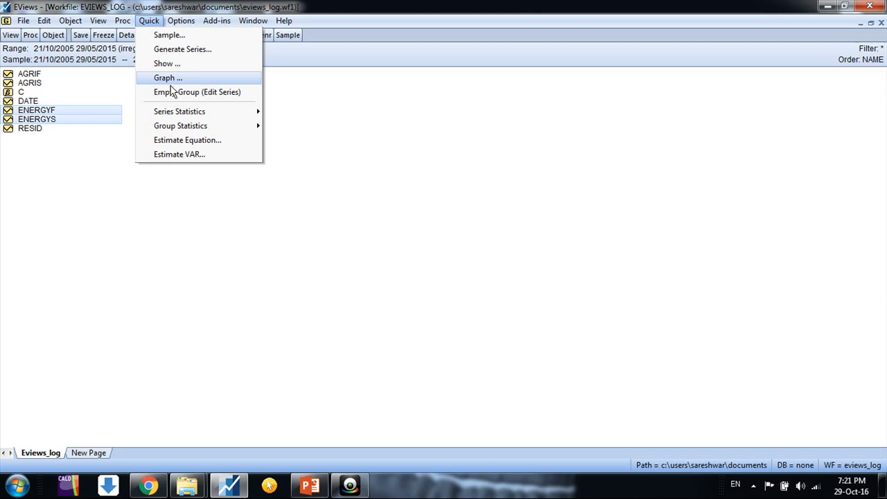
mouse_move(180, 125)
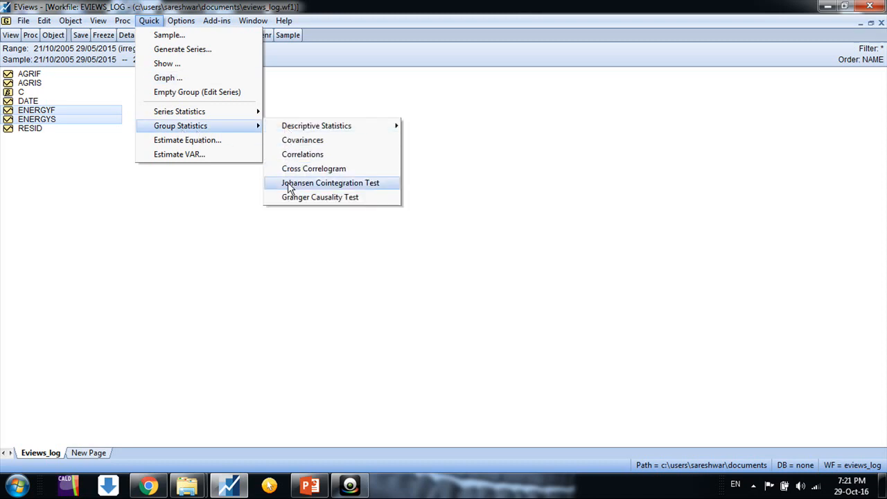
click(330, 182)
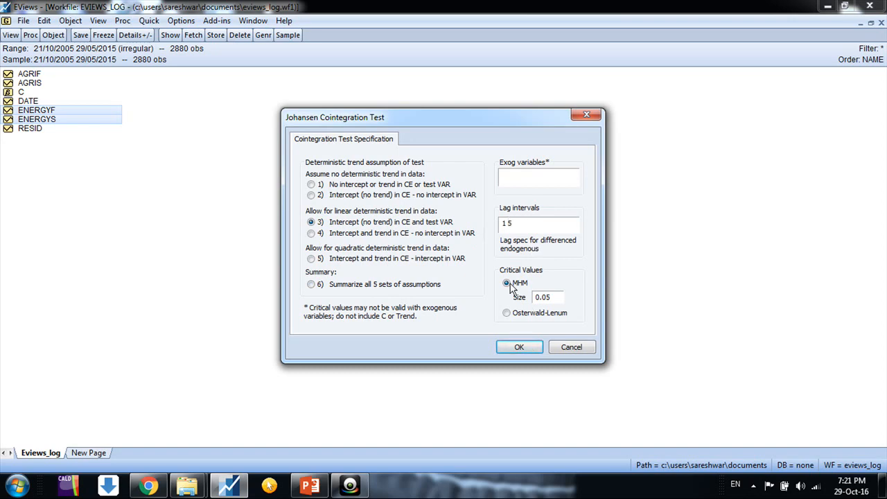
mouse_move(519, 348)
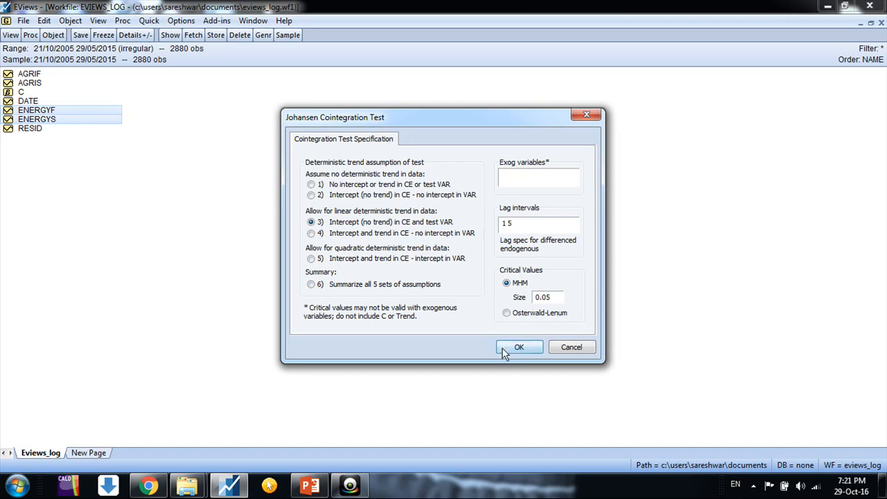
click(519, 347)
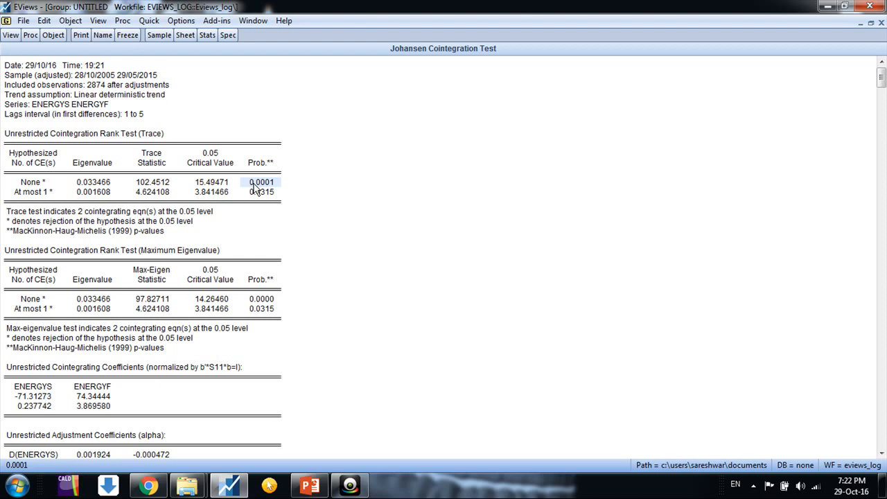
mouse_move(686, 152)
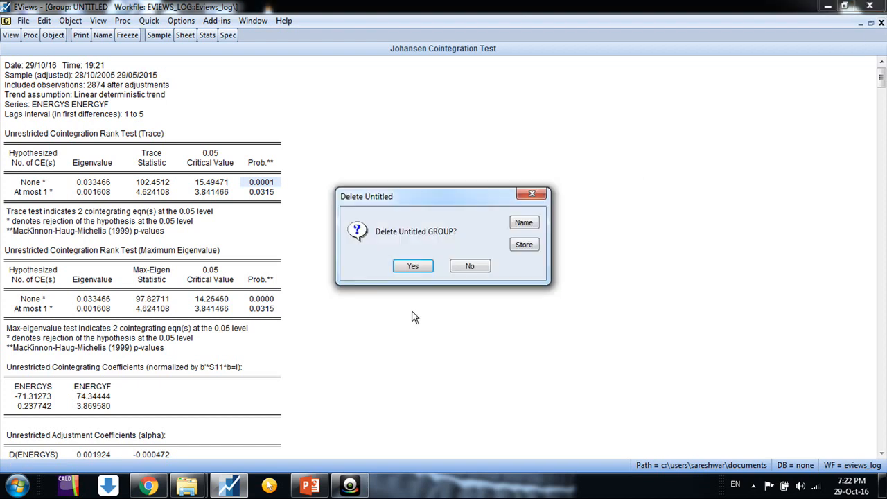
- Confirm deleting the untitled group holding the Johansen test output
click(412, 266)
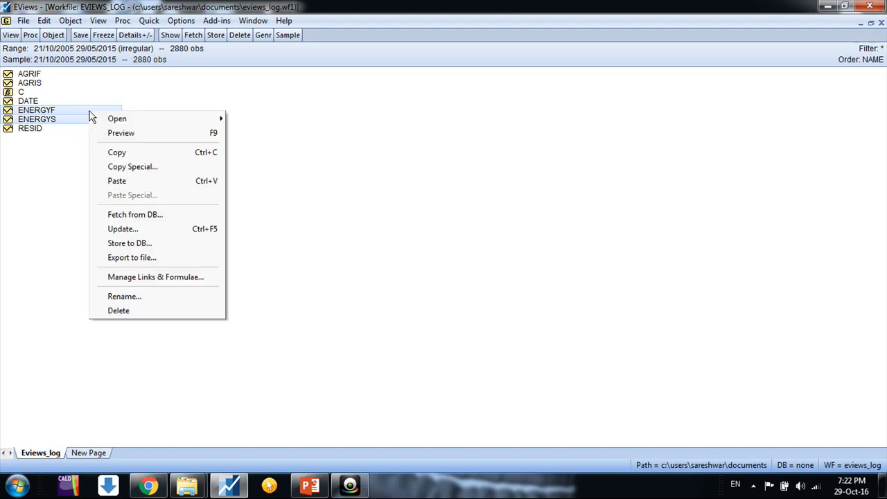
mouse_move(117, 119)
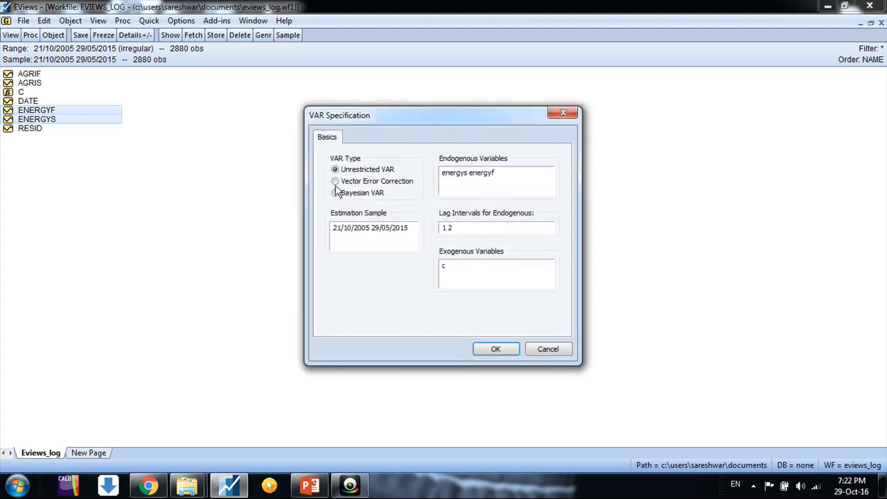
- Estimate a Vector Error Correction model of ENERGYS and ENERGYF with lag intervals 1 5
click(336, 181)
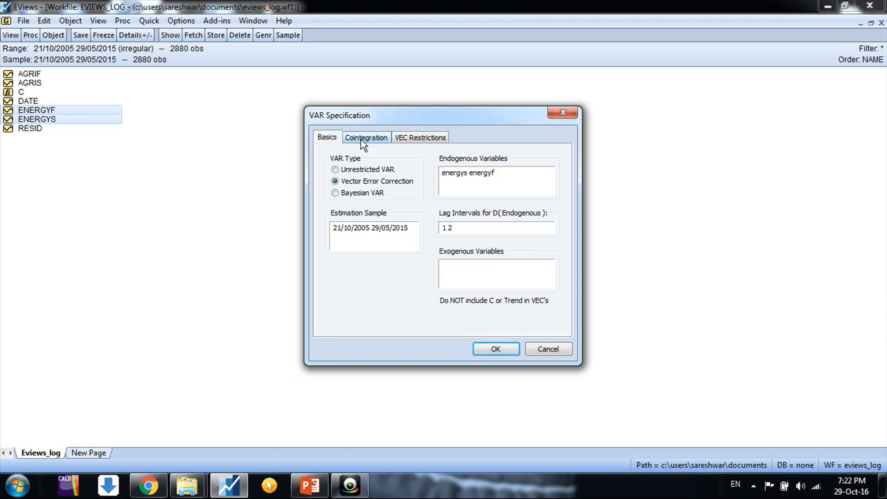
click(366, 136)
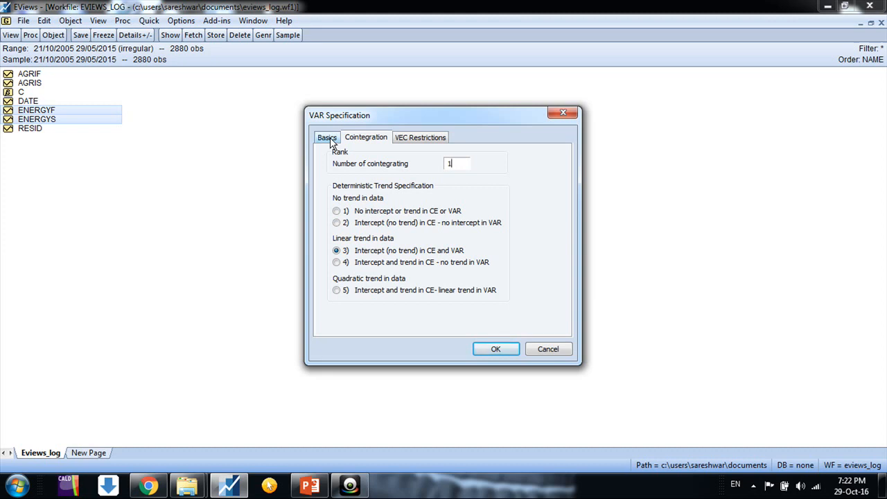
click(327, 136)
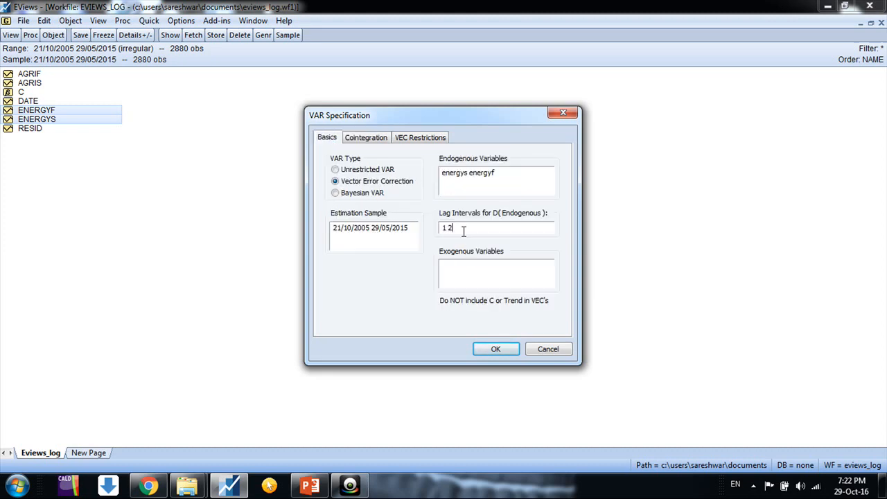
key(BackSpace)
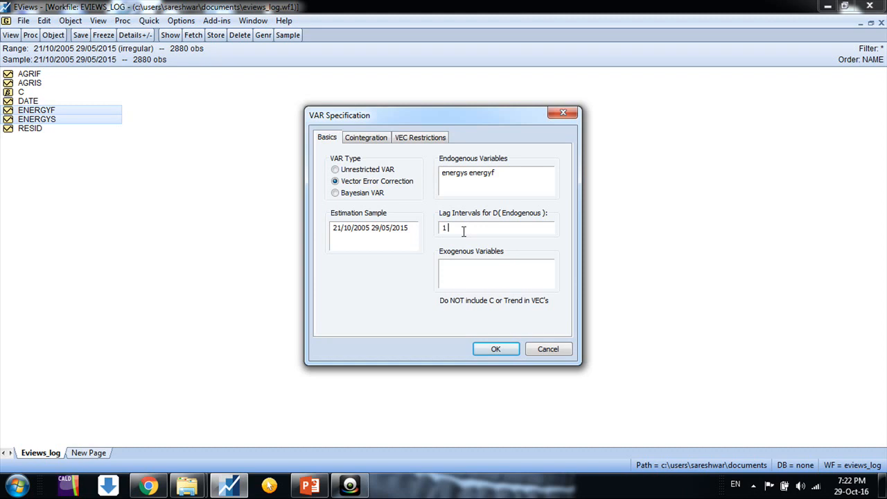
text(5)
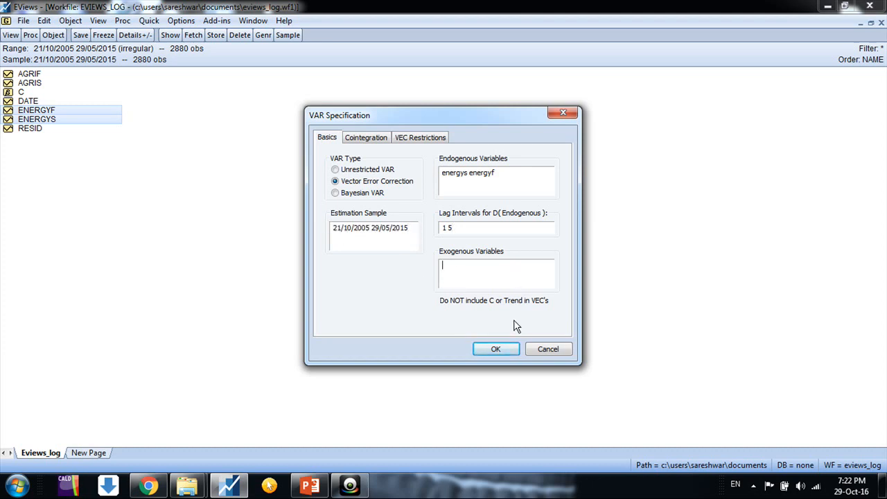
click(495, 349)
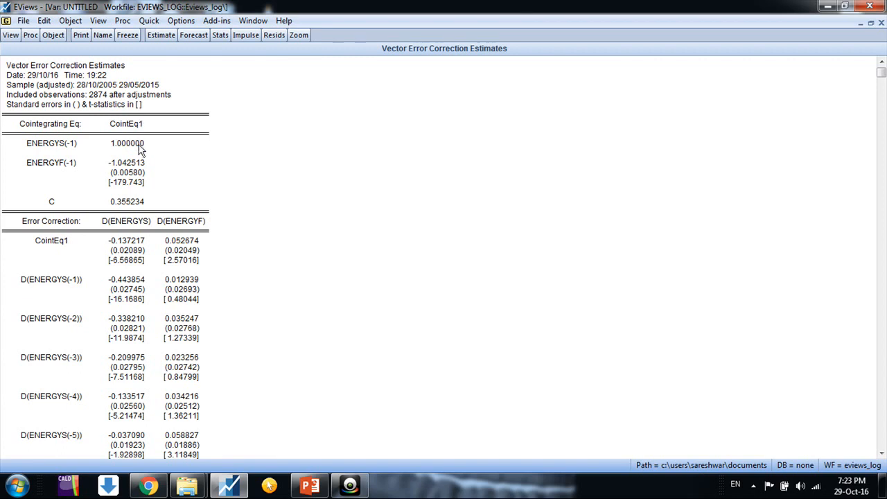
mouse_move(143, 166)
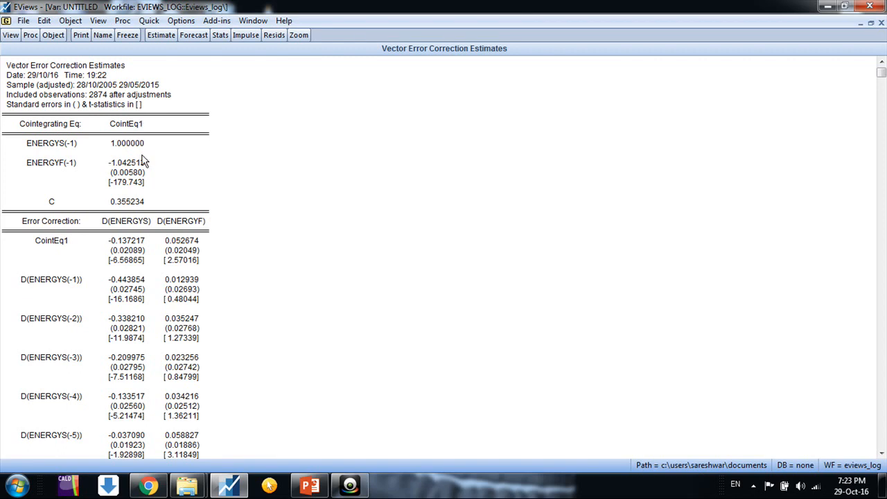
click(127, 143)
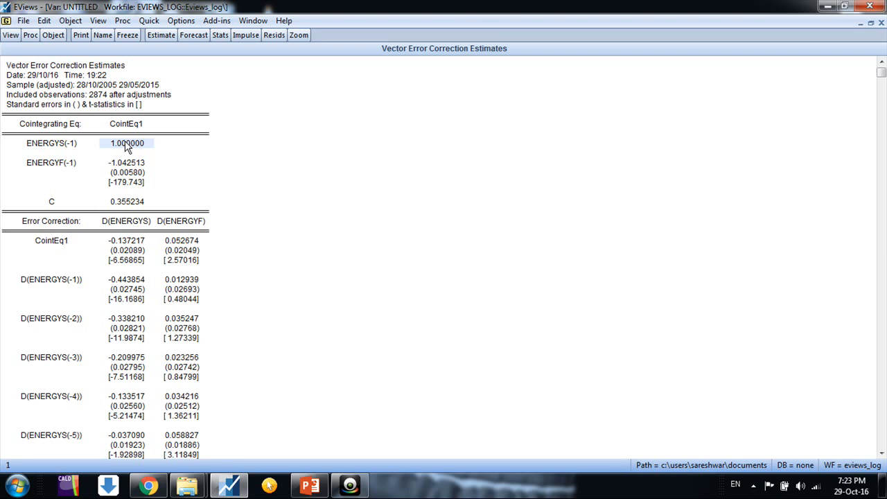
click(127, 162)
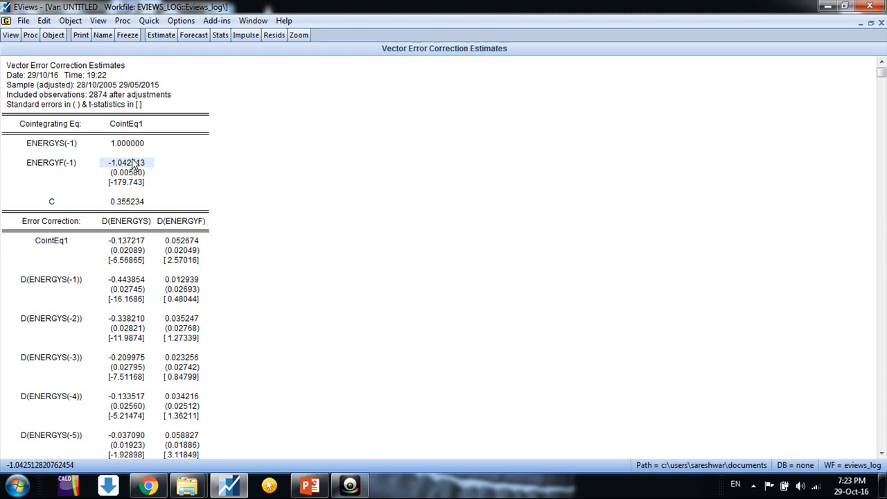
mouse_move(161, 203)
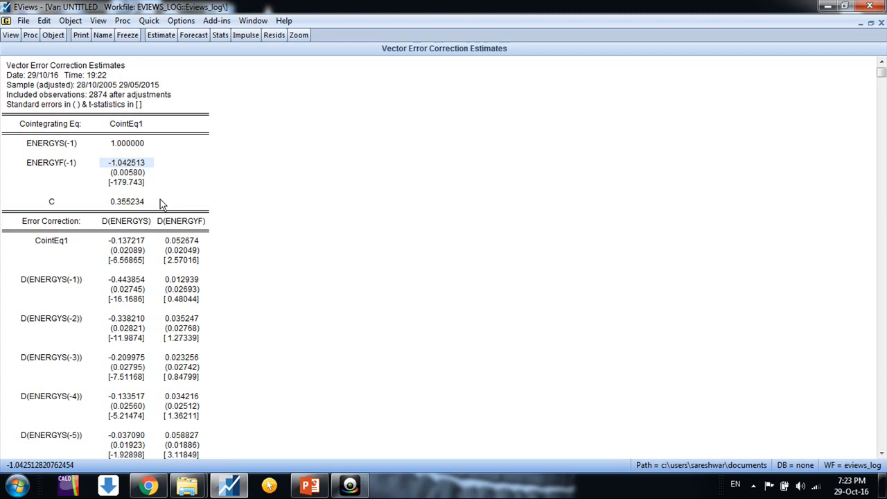
scroll(down, 3)
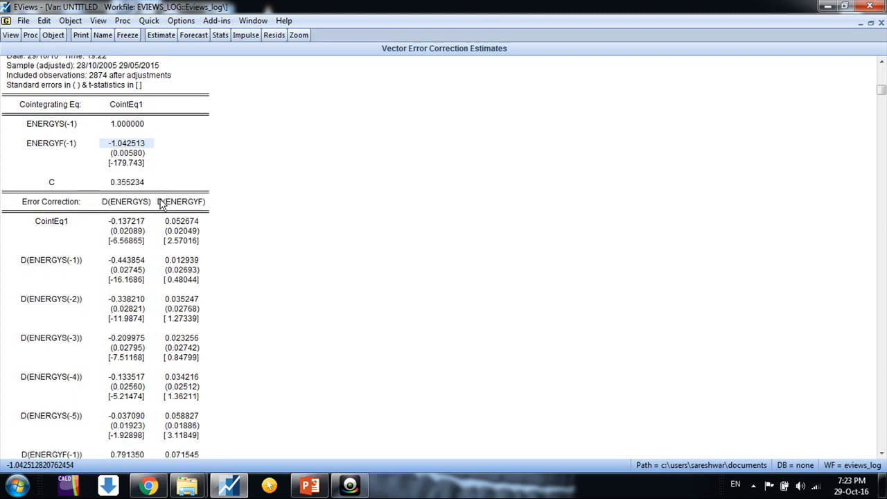
scroll(down, 3)
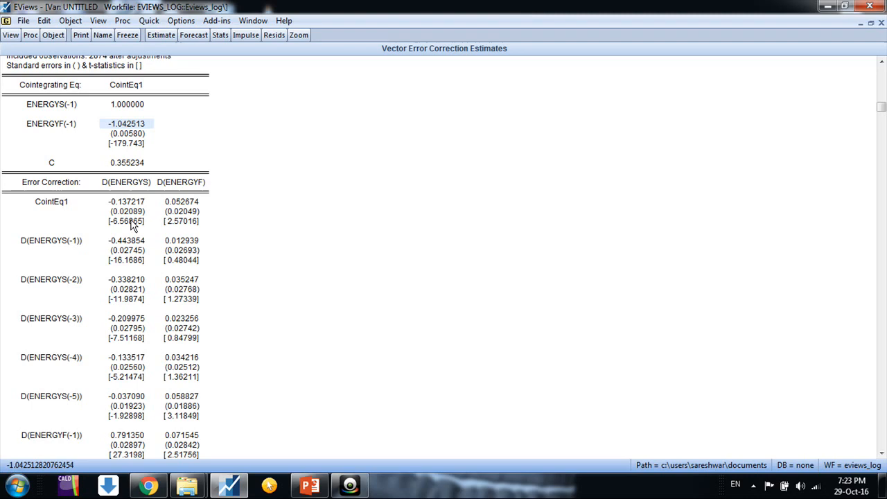
click(181, 220)
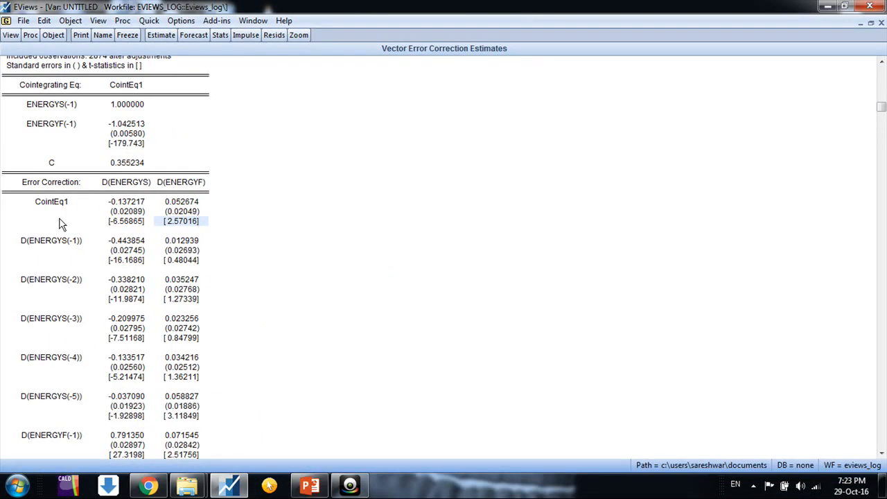
mouse_move(74, 267)
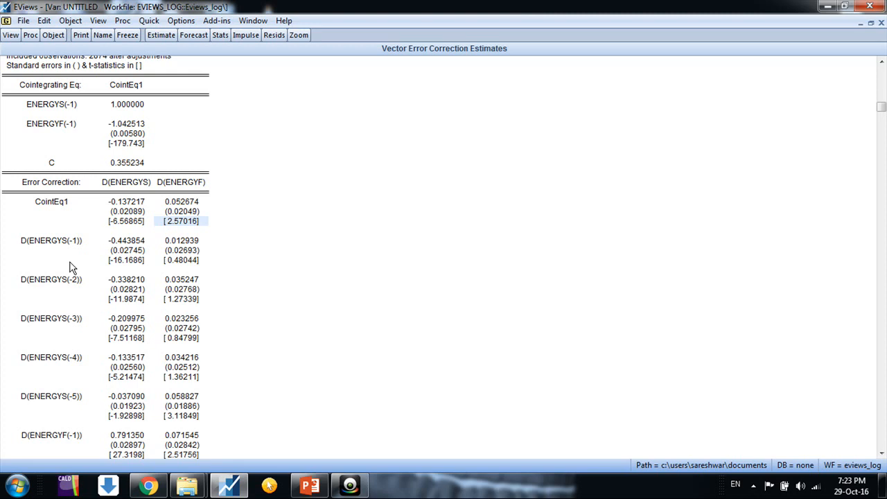